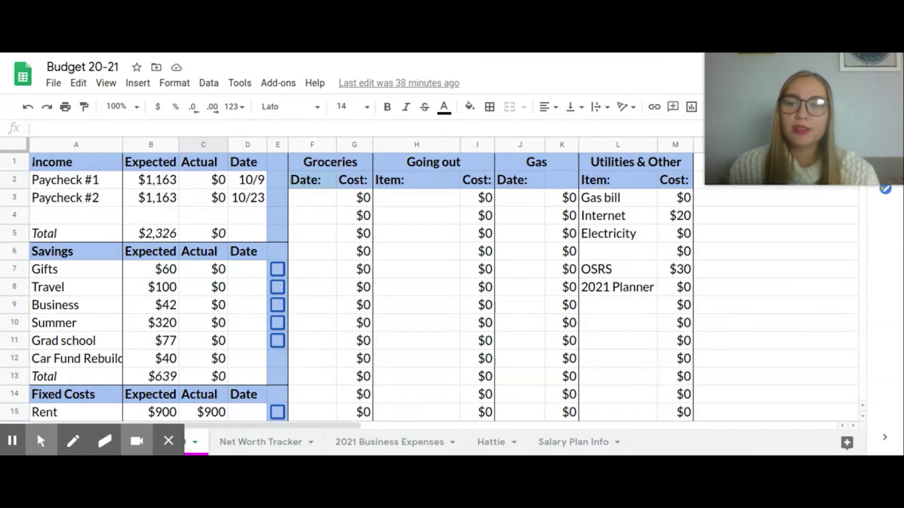
pyautogui.moveTo(169, 245)
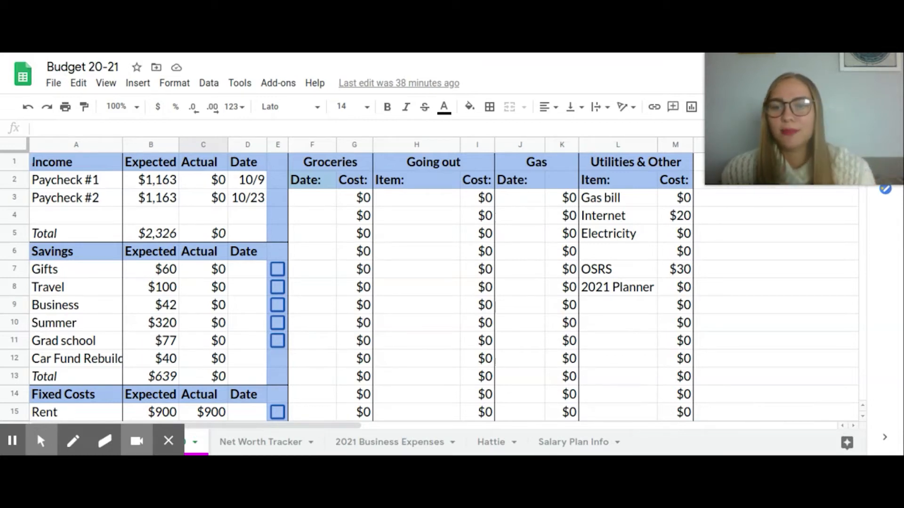
# - Inspect the first paycheck amount and the =SUM(B2:B3) formula behind the $2,326 income total
pyautogui.click(150, 180)
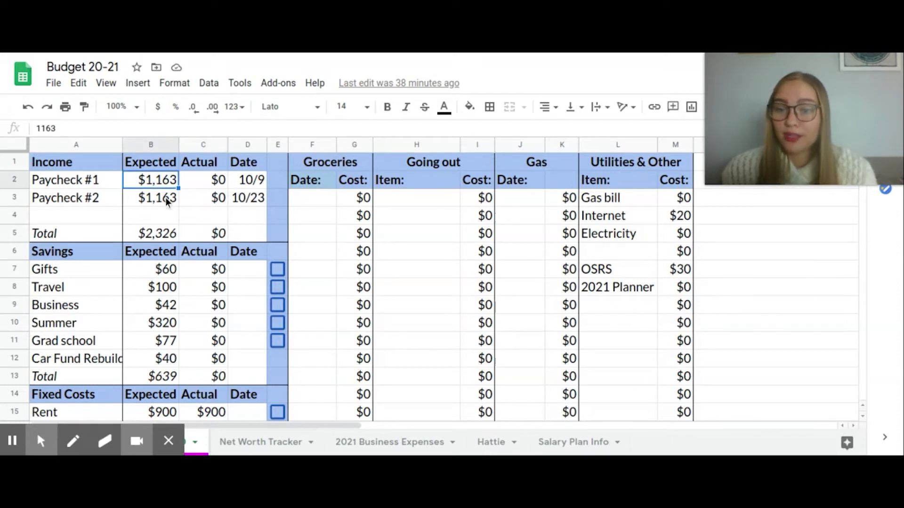
pyautogui.click(151, 234)
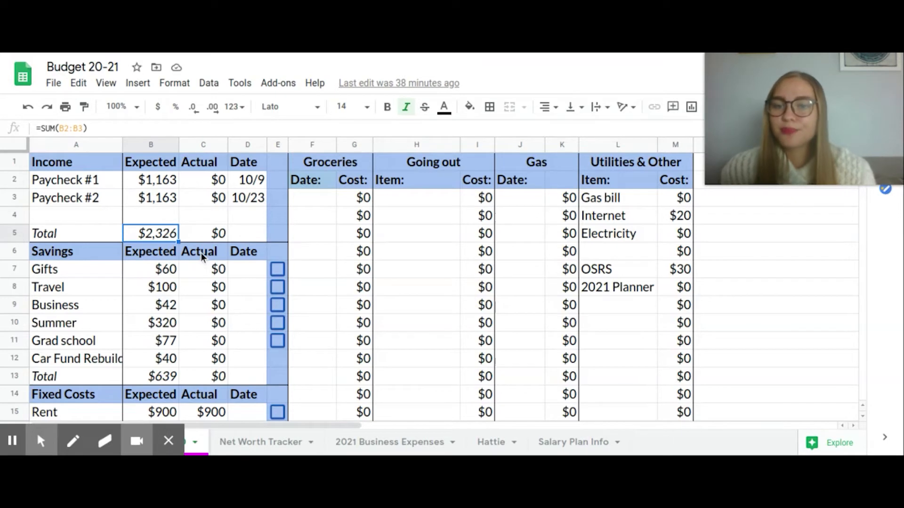
pyautogui.scroll(-3)
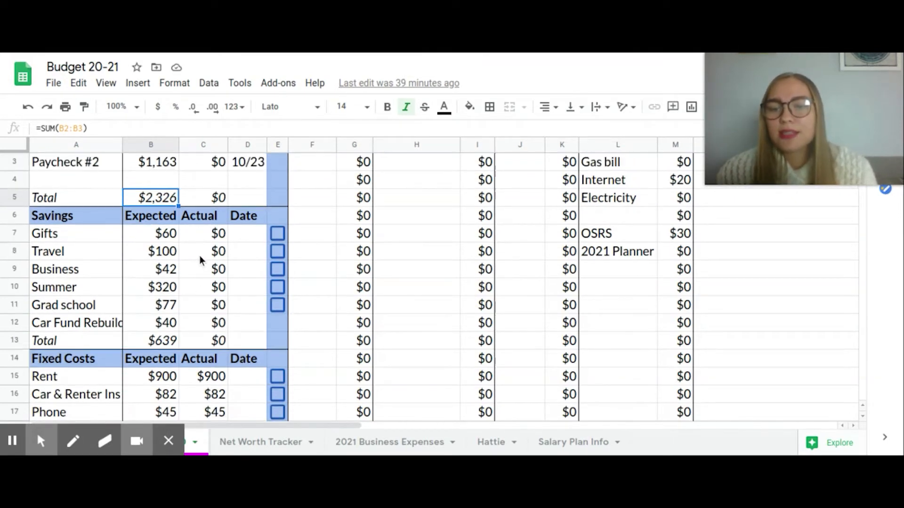
pyautogui.moveTo(158, 264)
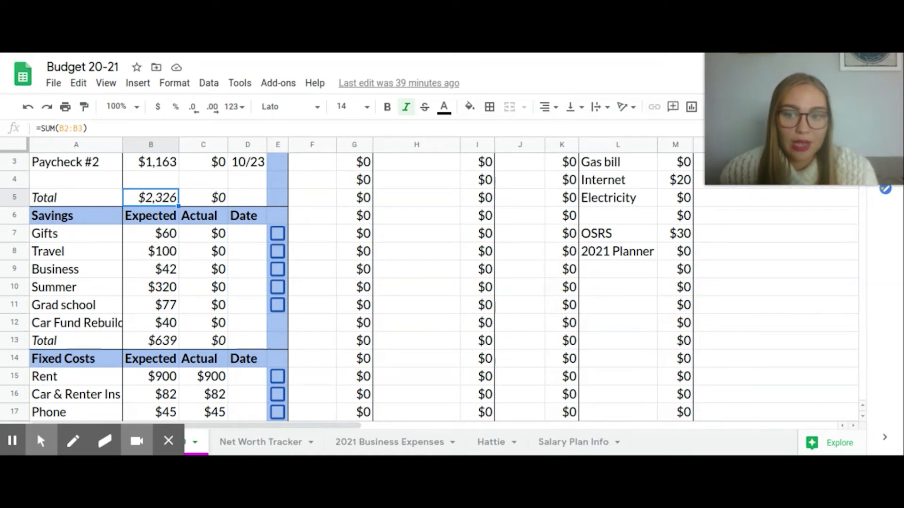
# - Review the expected savings values for Gifts ($60), Travel ($100) and Business ($42)
pyautogui.click(151, 234)
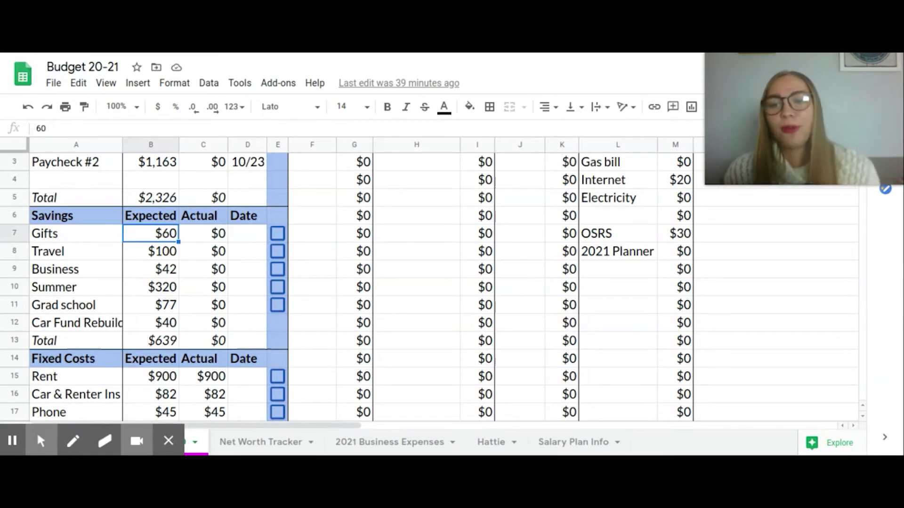
pyautogui.click(151, 251)
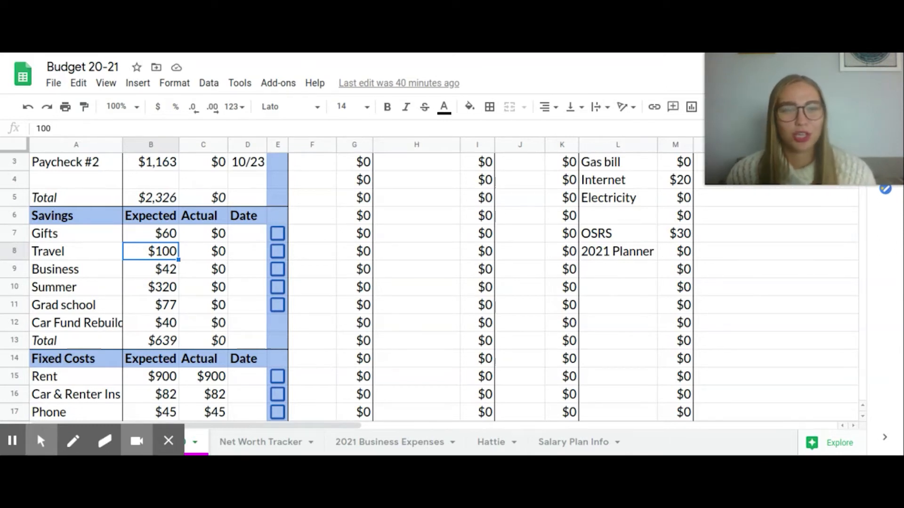
pyautogui.click(149, 269)
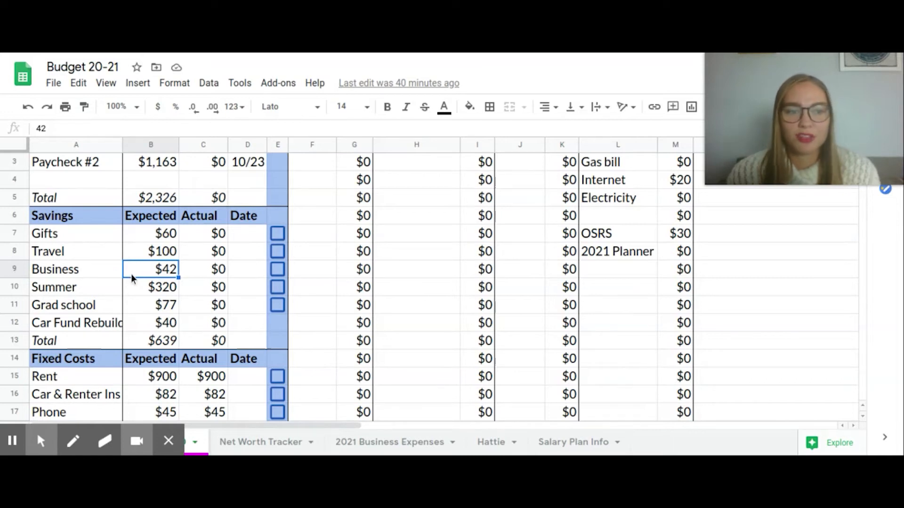
pyautogui.moveTo(143, 274)
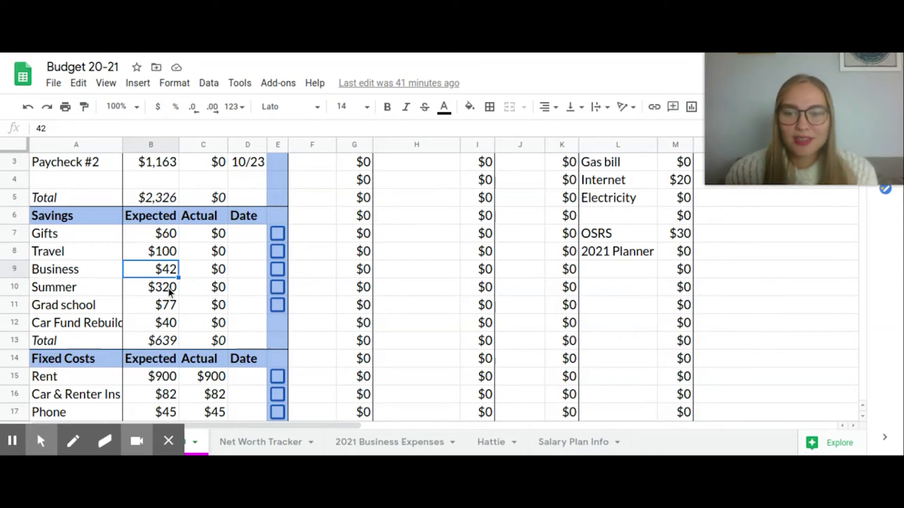
# - Review the expected savings values for Summer ($320), Grad school ($77) and car fund ($40)
pyautogui.click(150, 287)
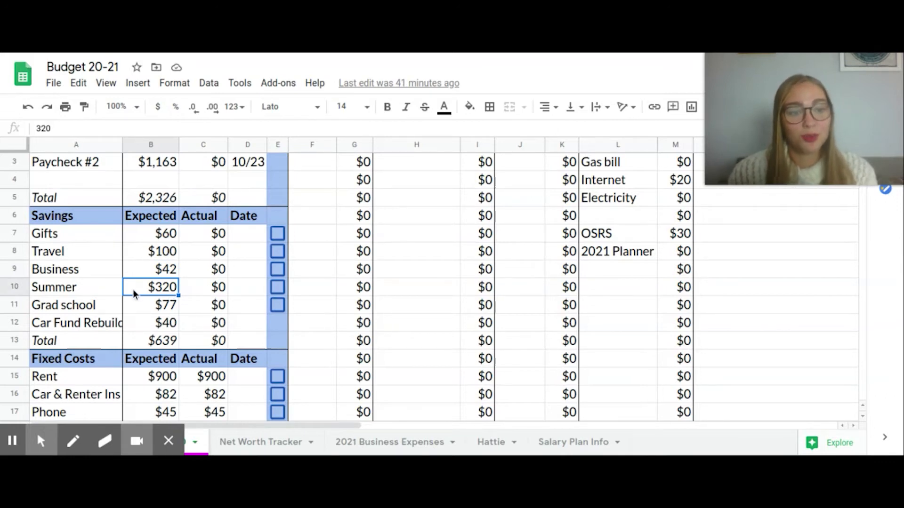
pyautogui.moveTo(141, 288)
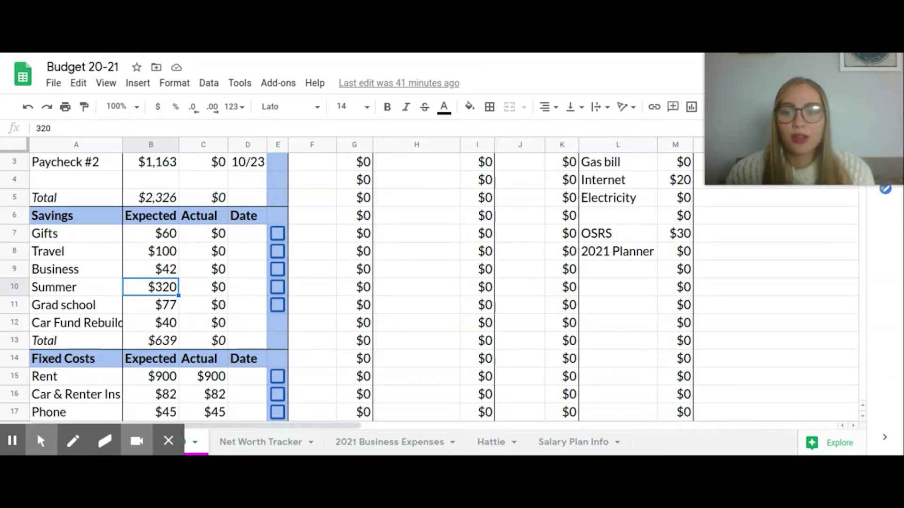
pyautogui.click(151, 305)
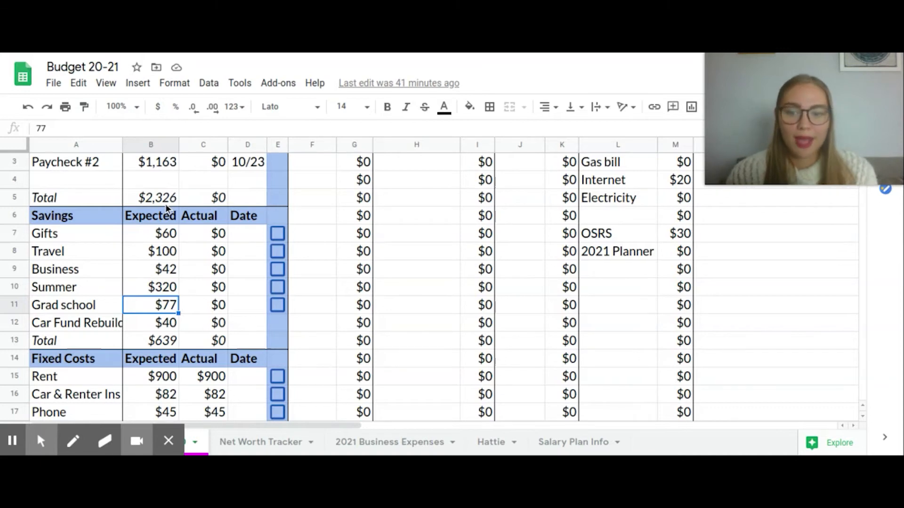
pyautogui.moveTo(177, 312)
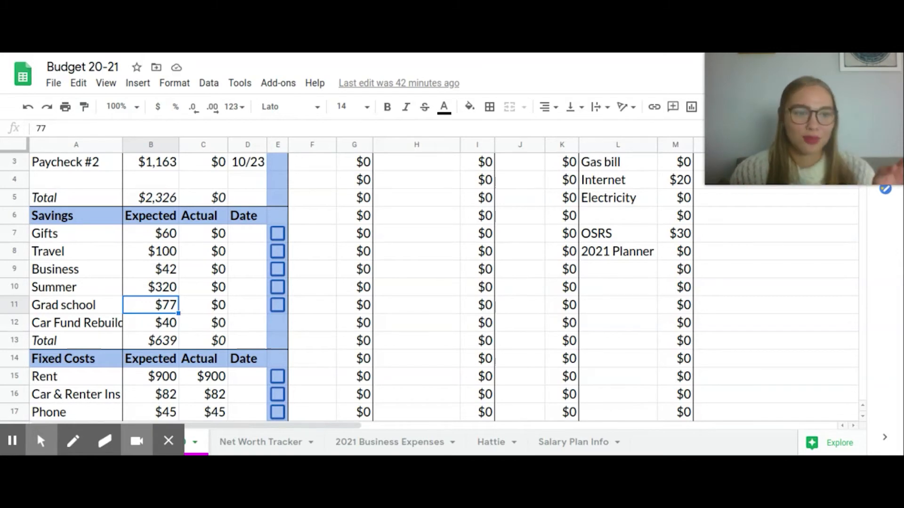
pyautogui.click(150, 322)
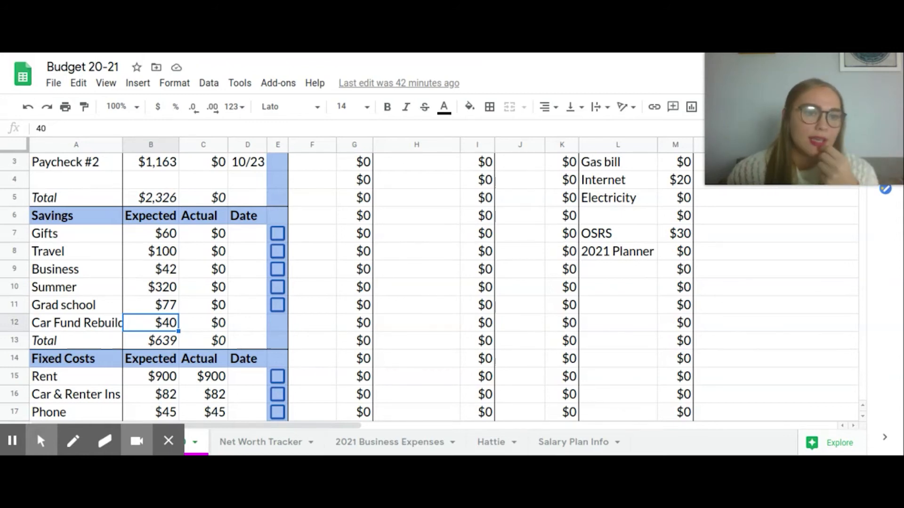
pyautogui.scroll(-3)
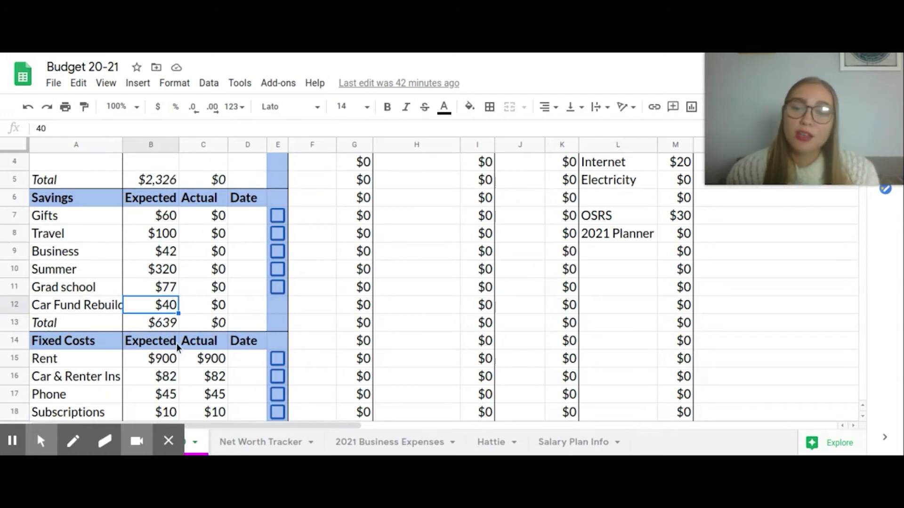
# - Inspect the =SUM(B7:B12) formula behind the $639 savings total
pyautogui.click(160, 322)
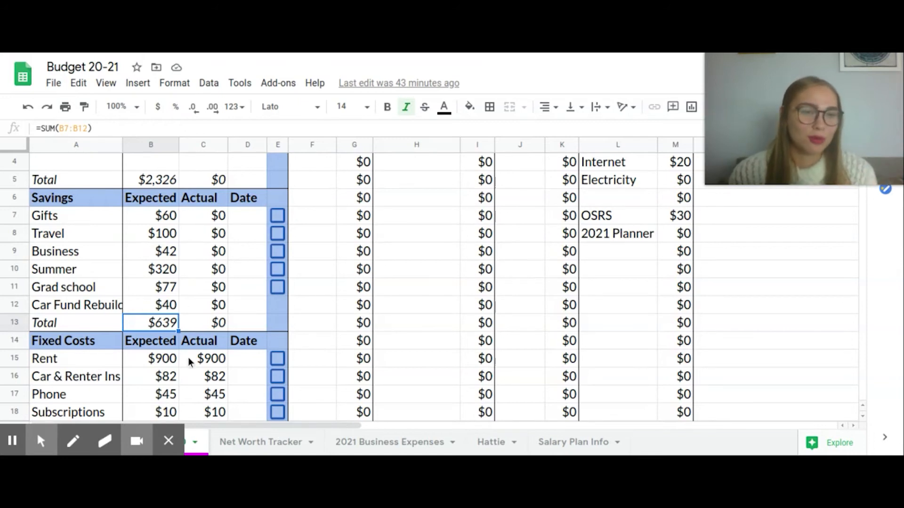
pyautogui.moveTo(132, 232)
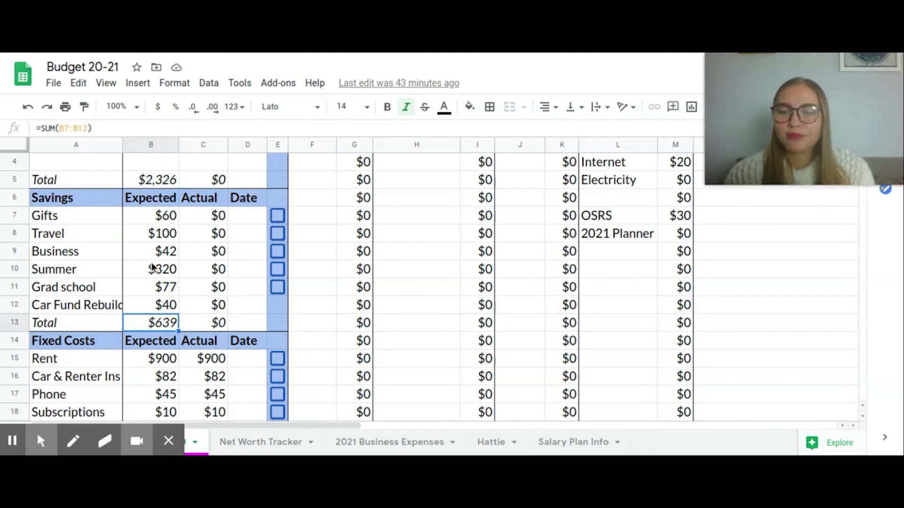
pyautogui.scroll(-3)
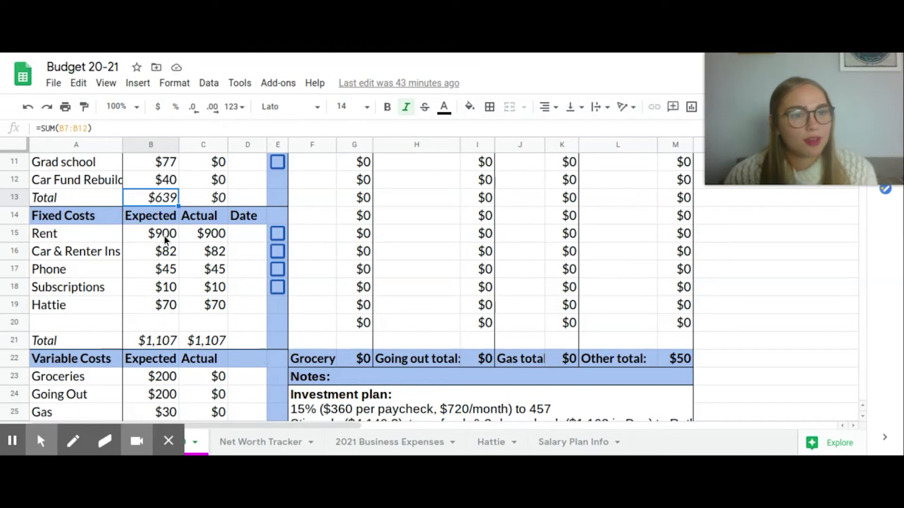
pyautogui.click(151, 250)
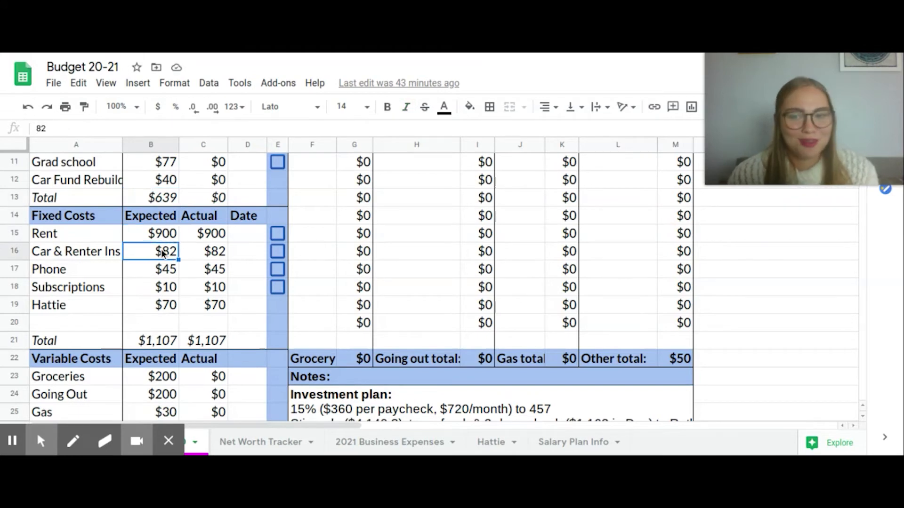
pyautogui.moveTo(168, 275)
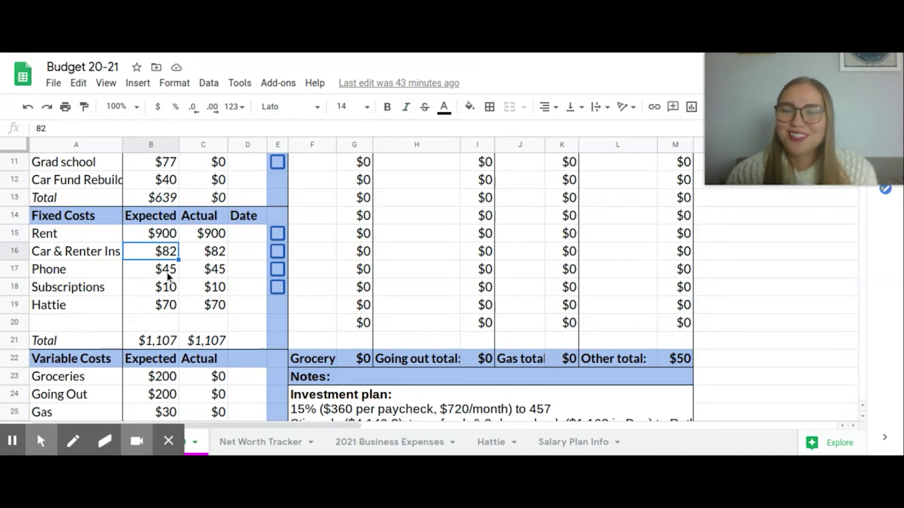
pyautogui.click(151, 269)
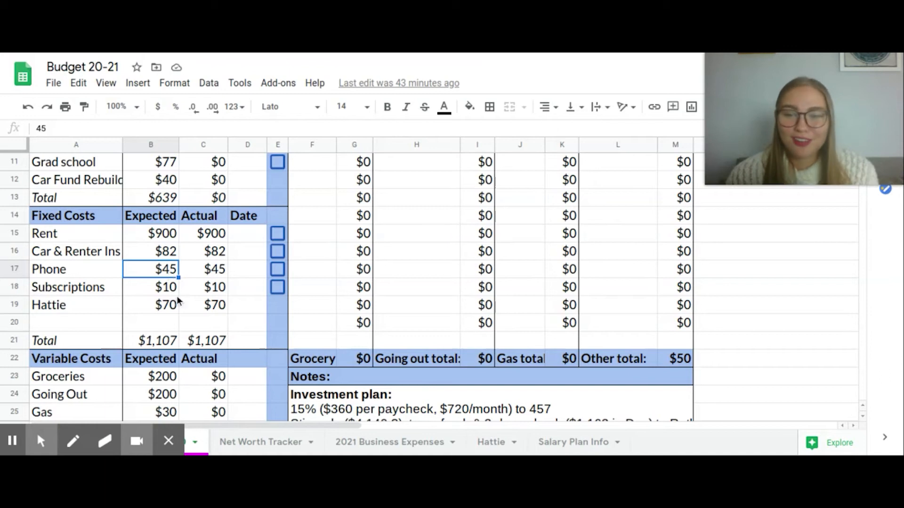
pyautogui.click(151, 287)
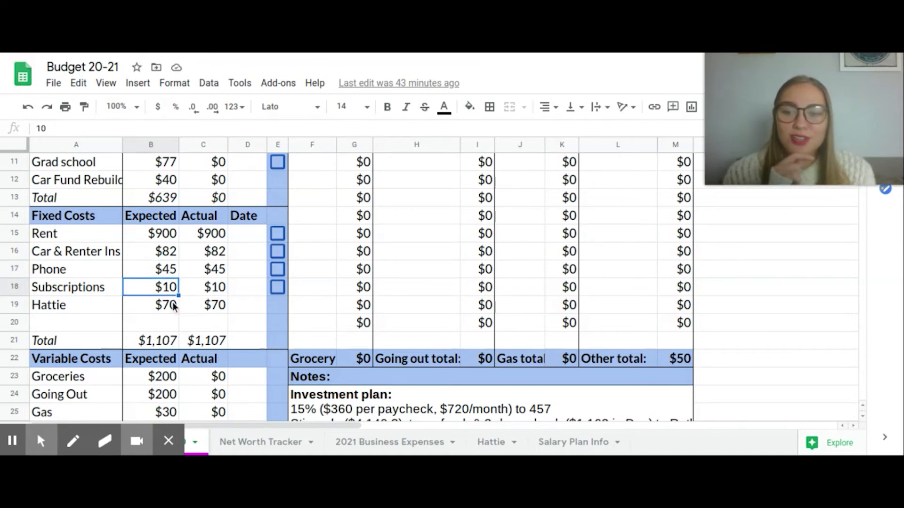
pyautogui.click(151, 305)
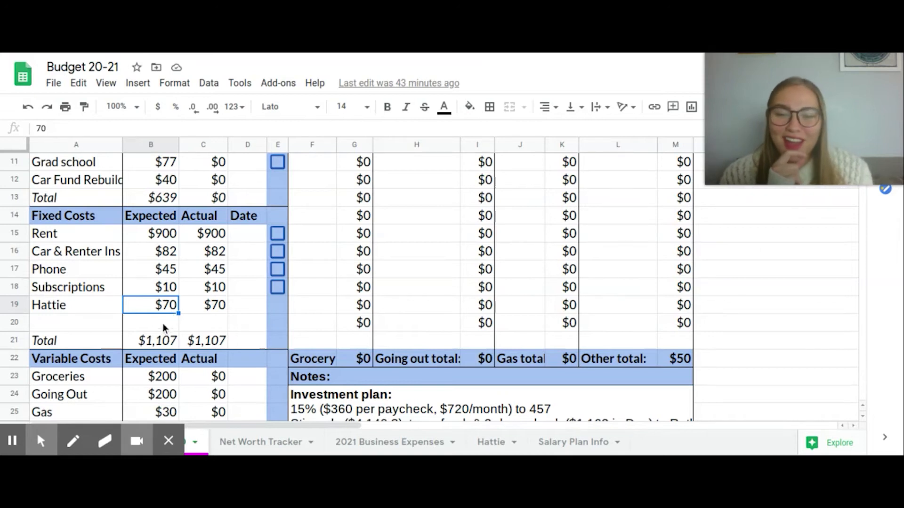
pyautogui.click(150, 322)
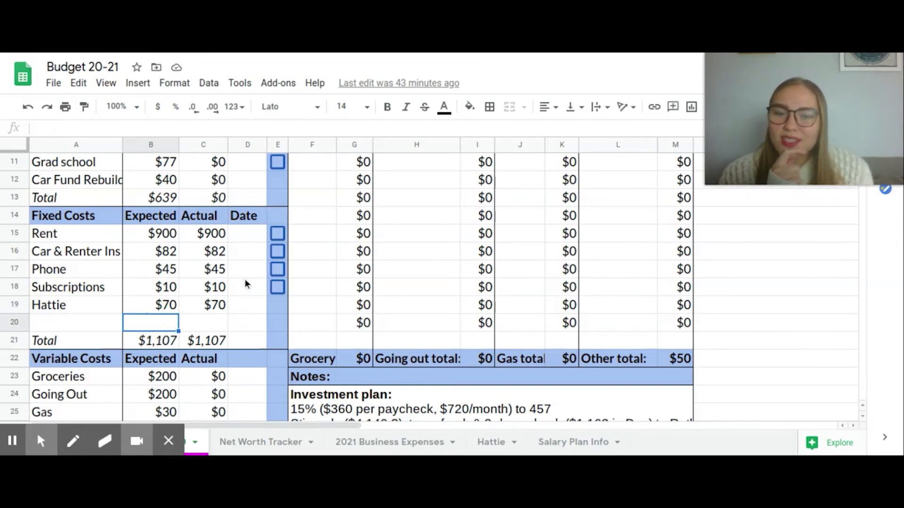
pyautogui.click(151, 341)
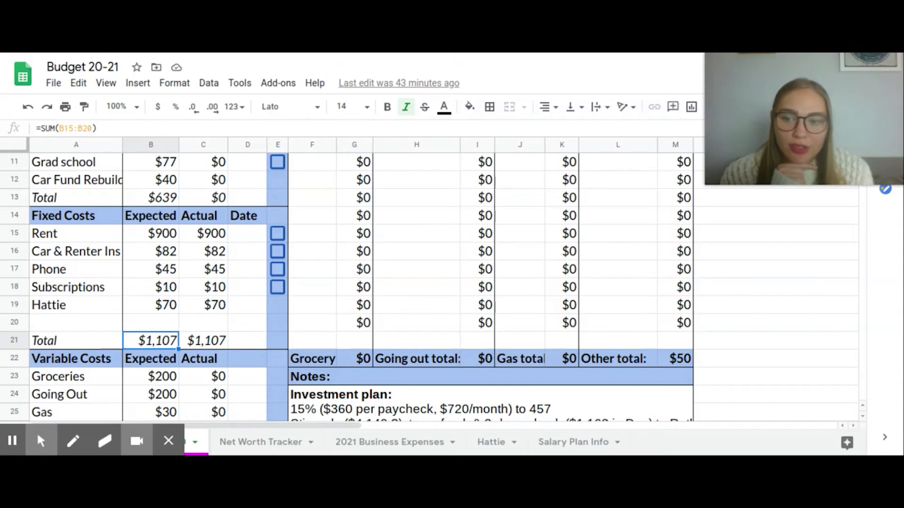
pyautogui.moveTo(169, 295)
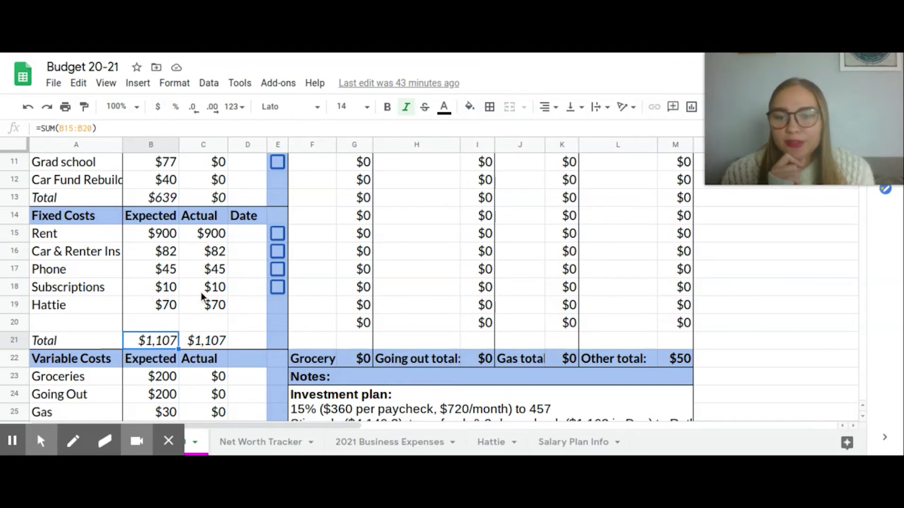
pyautogui.moveTo(187, 294)
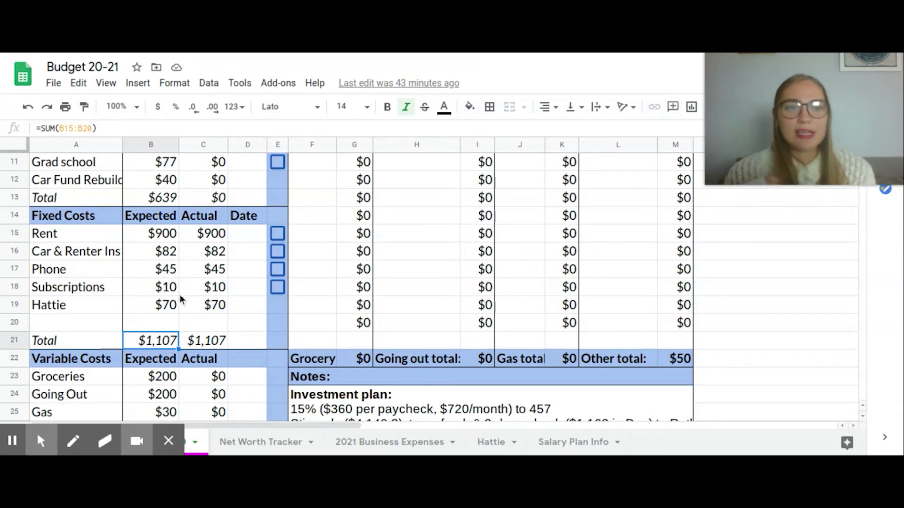
# - Scroll to the Variable Costs section and check the expected $30 gas amount
pyautogui.scroll(-3)
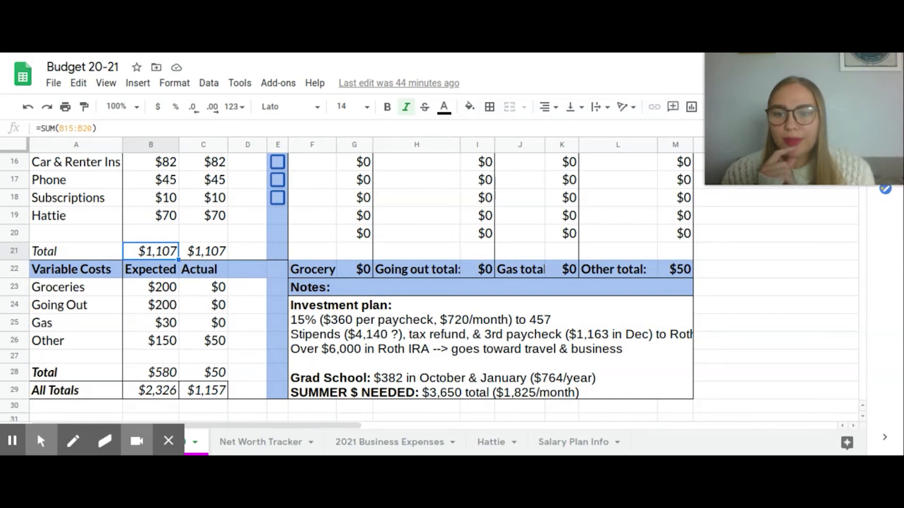
pyautogui.scroll(-3)
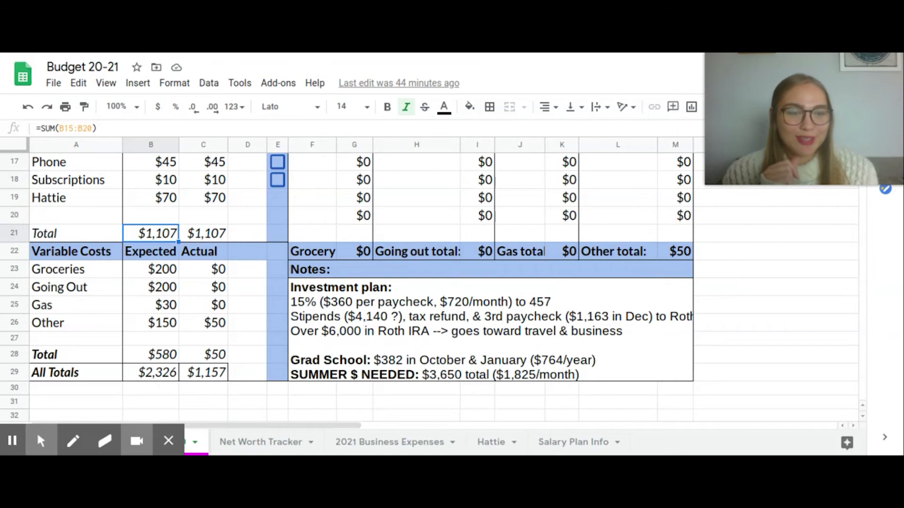
pyautogui.moveTo(173, 269)
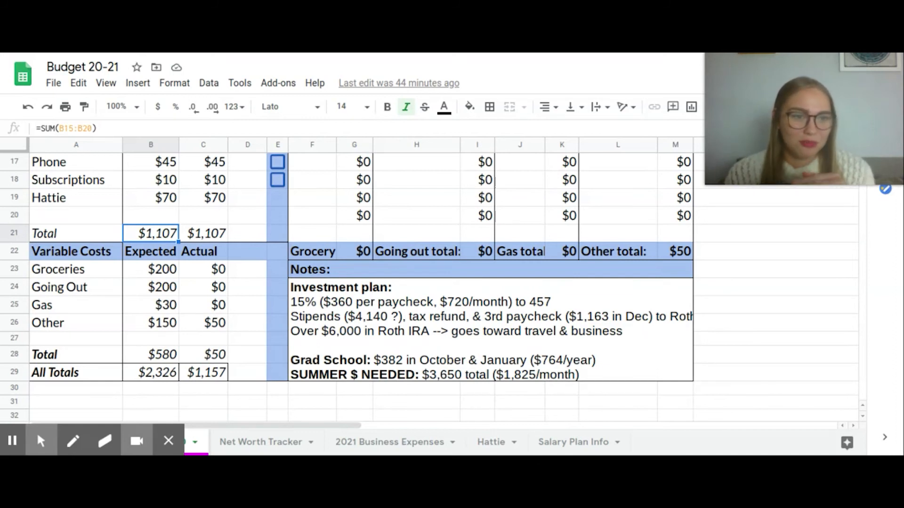
pyautogui.moveTo(175, 297)
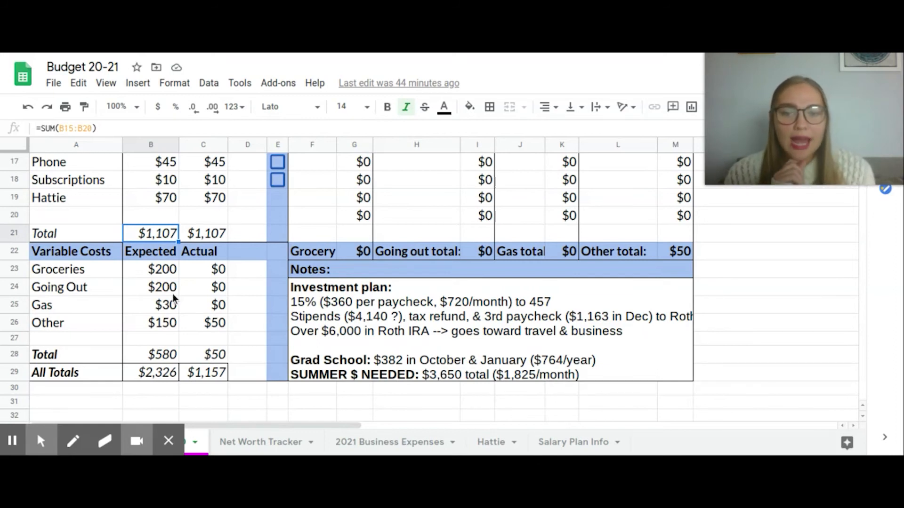
pyautogui.click(151, 305)
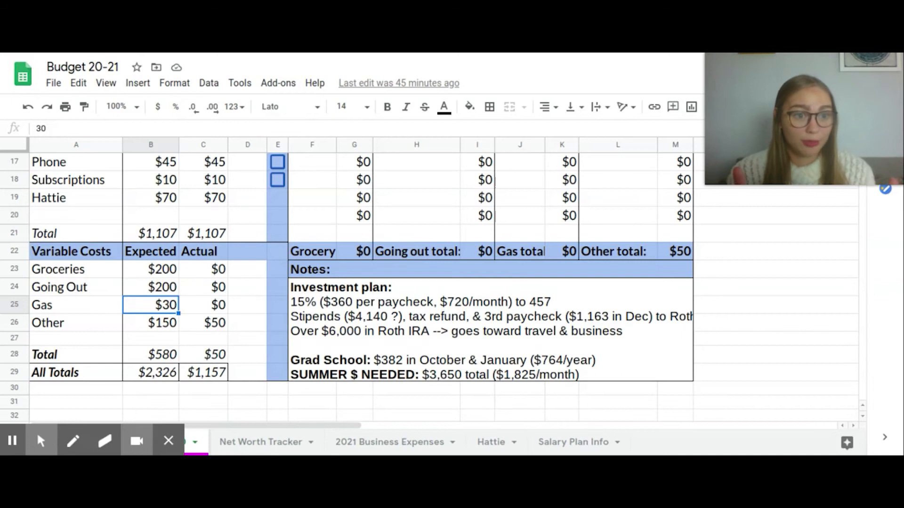
# - Inspect the SUM formula behind the $580 variable costs total in B28
pyautogui.scroll(-3)
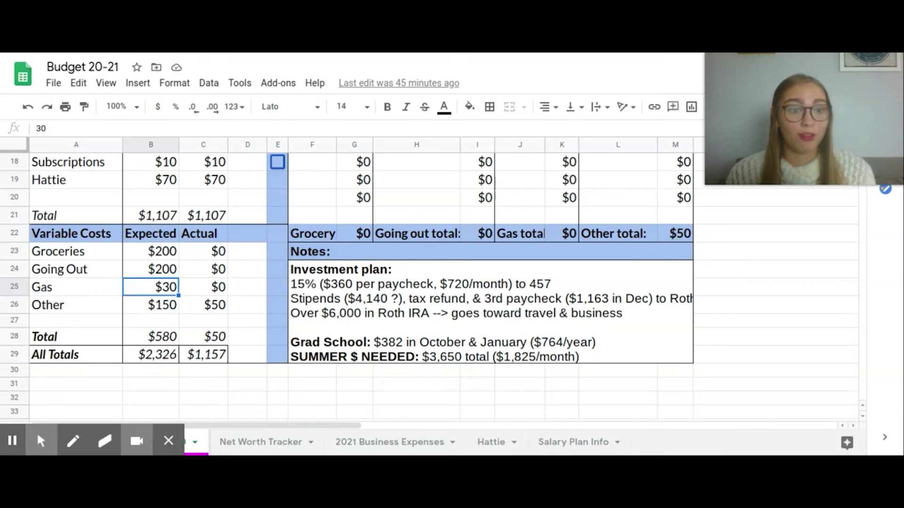
pyautogui.moveTo(179, 308)
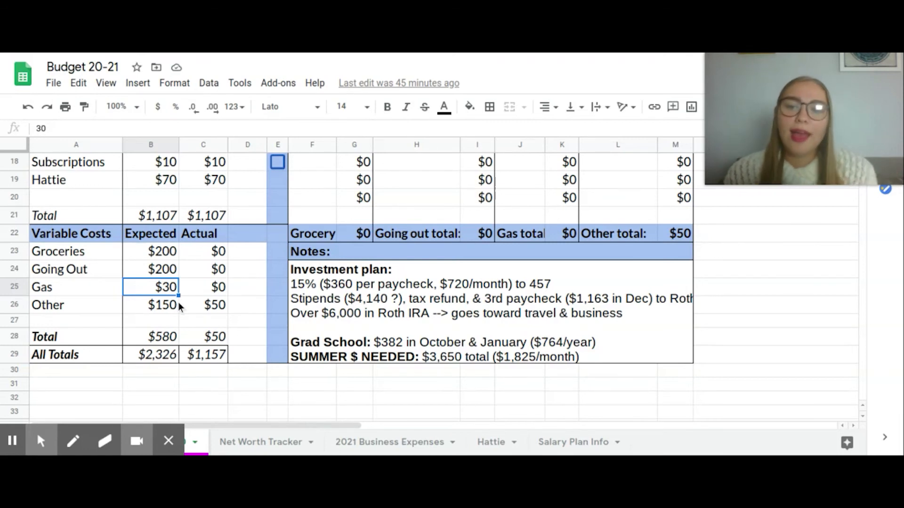
pyautogui.click(150, 305)
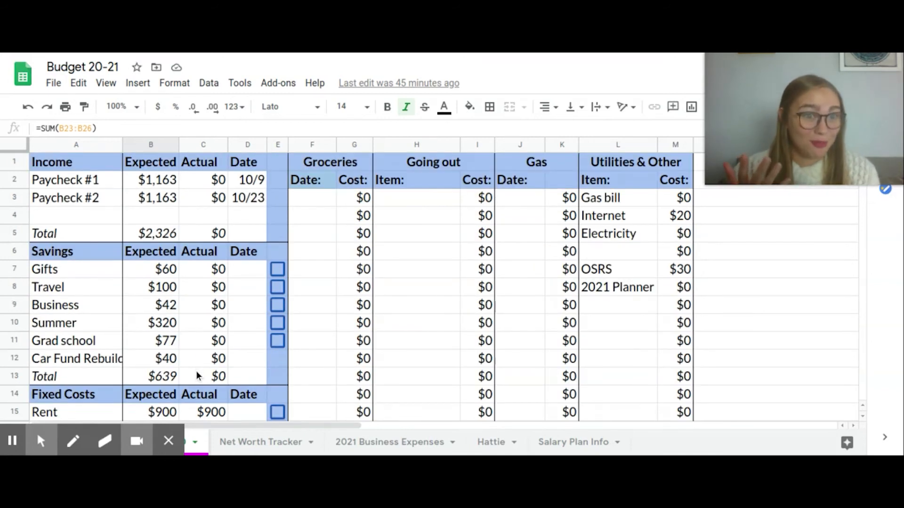
pyautogui.click(150, 234)
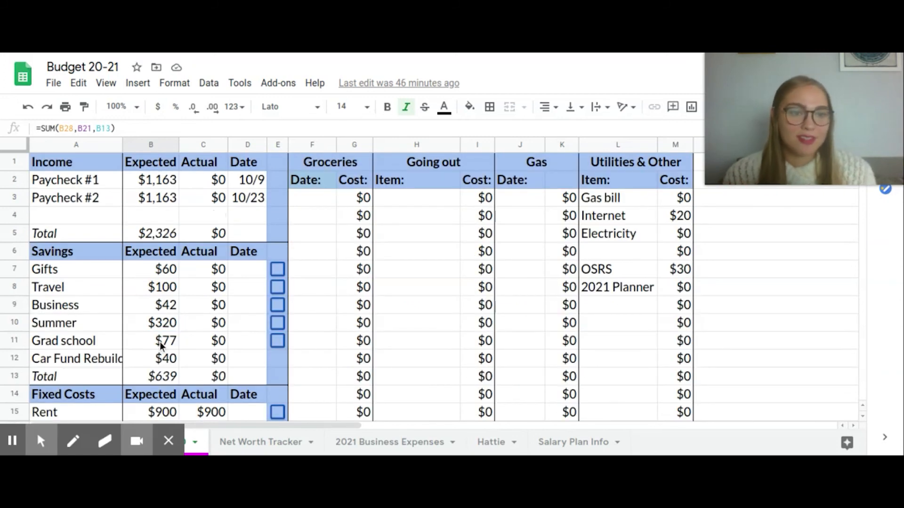
pyautogui.moveTo(411, 209)
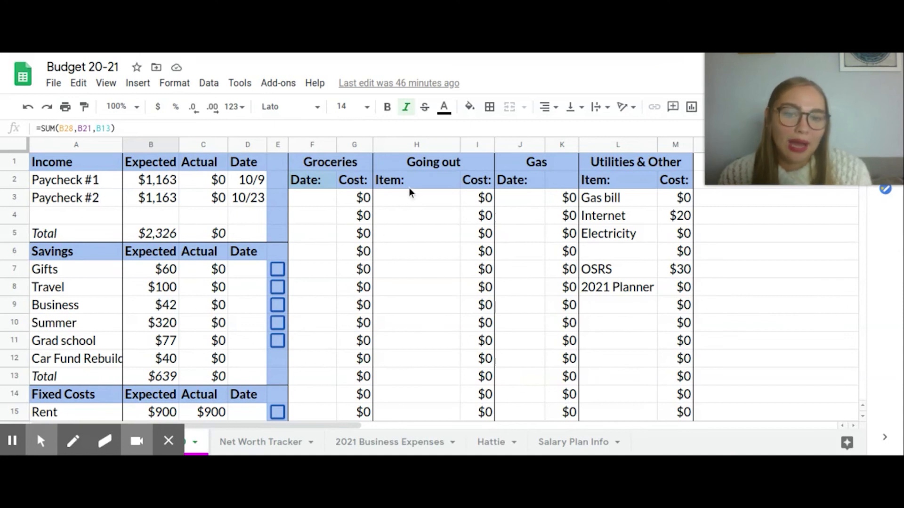
pyautogui.moveTo(398, 190)
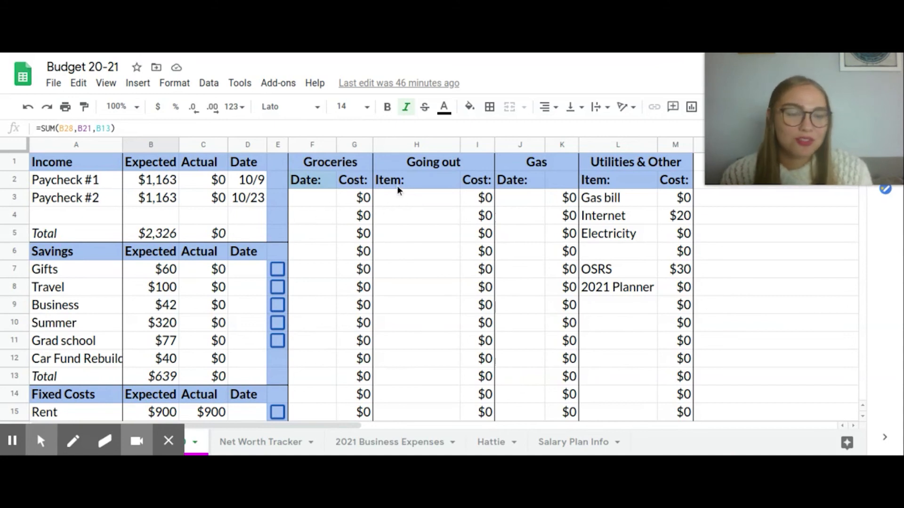
pyautogui.scroll(-3)
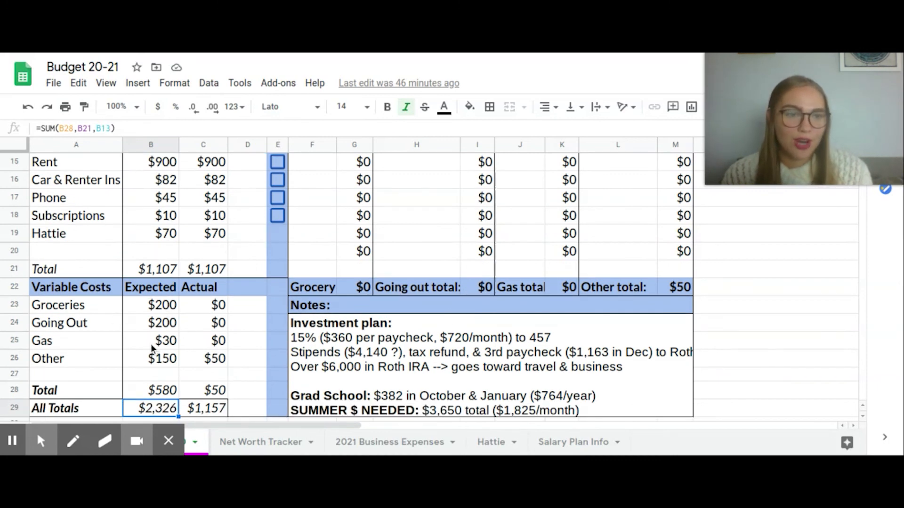
pyautogui.moveTo(187, 338)
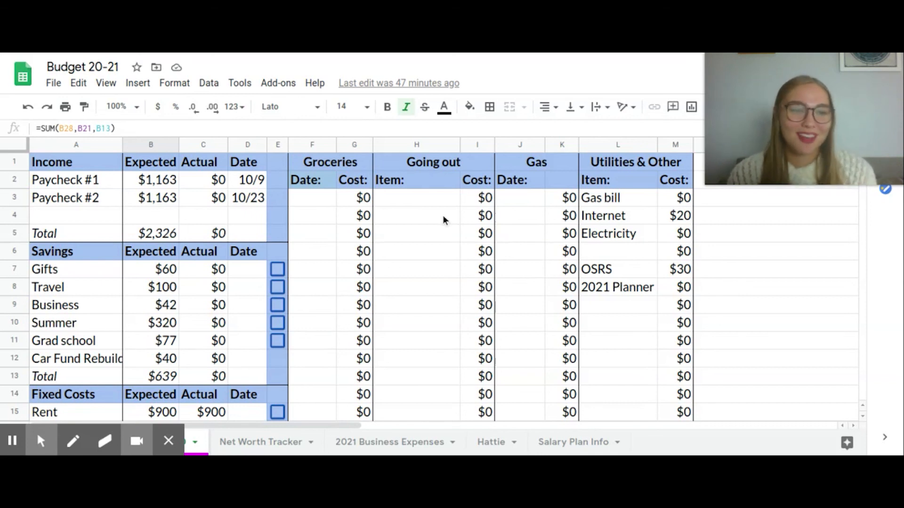
pyautogui.moveTo(459, 231)
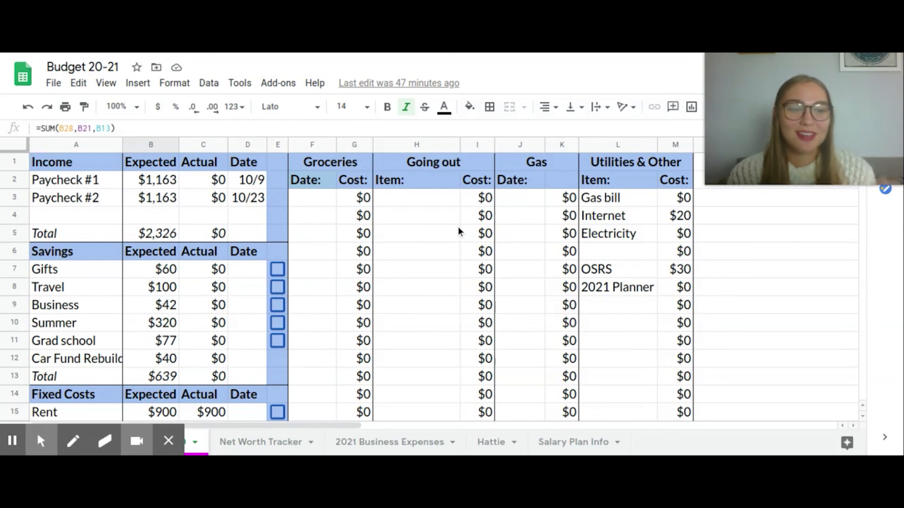